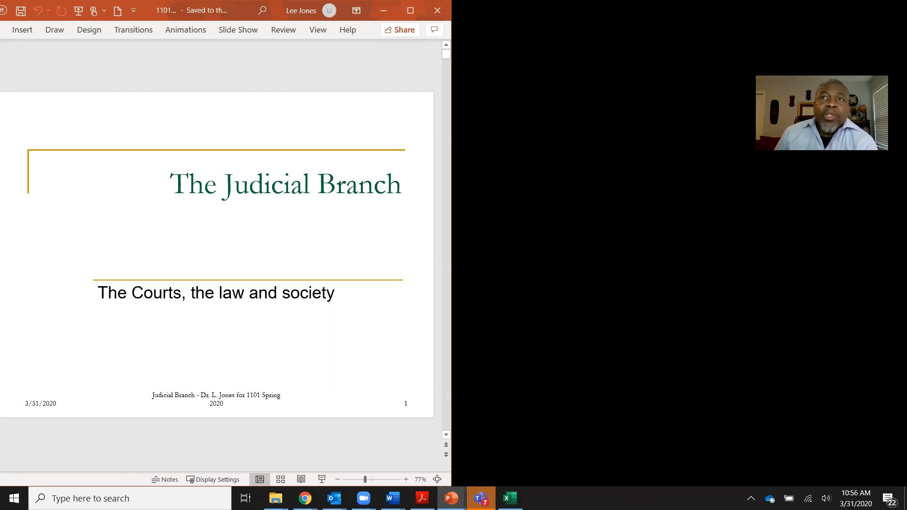
mouse_move(695, 41)
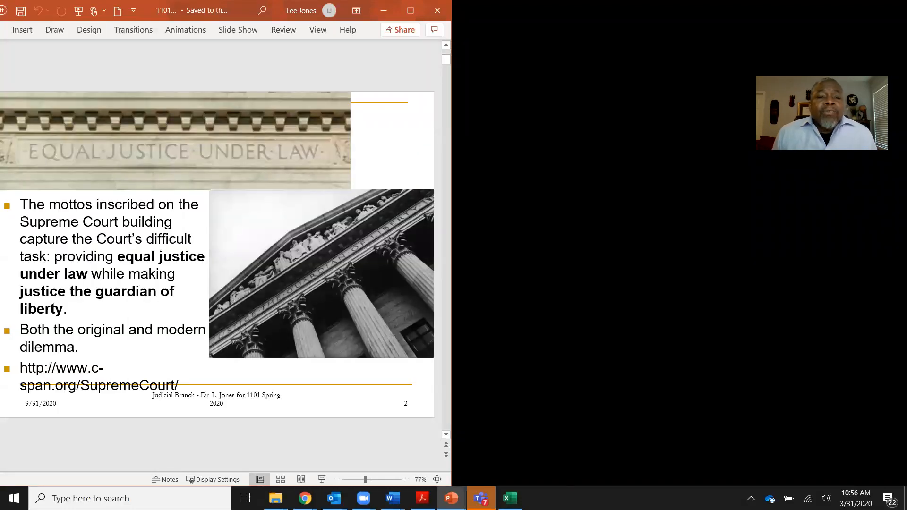
mouse_move(300, 141)
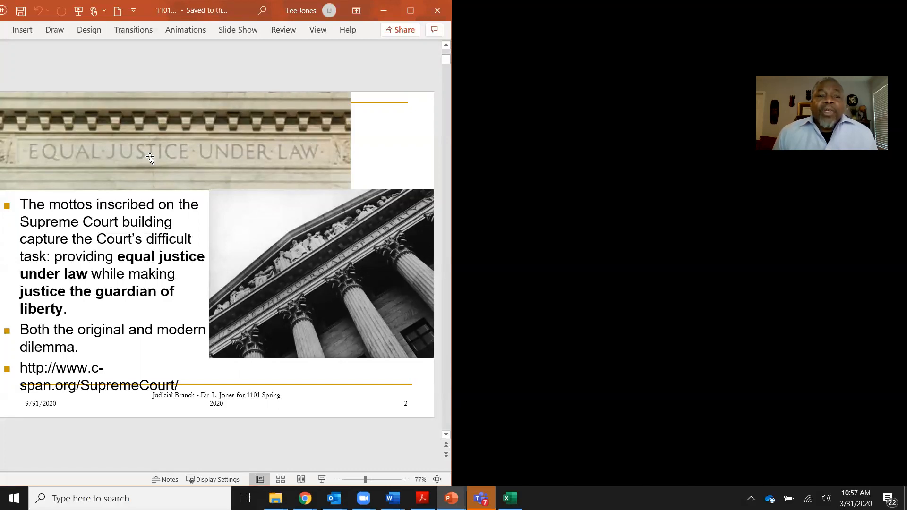
mouse_move(299, 251)
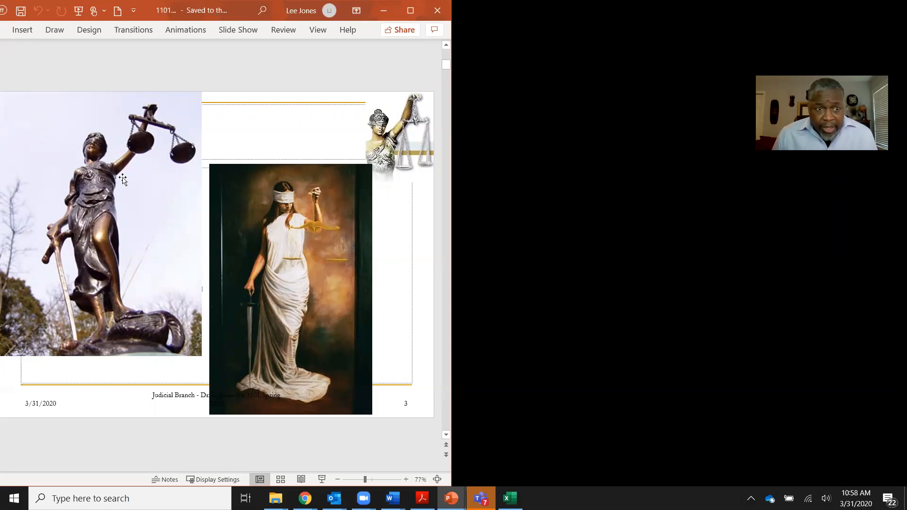
mouse_move(176, 123)
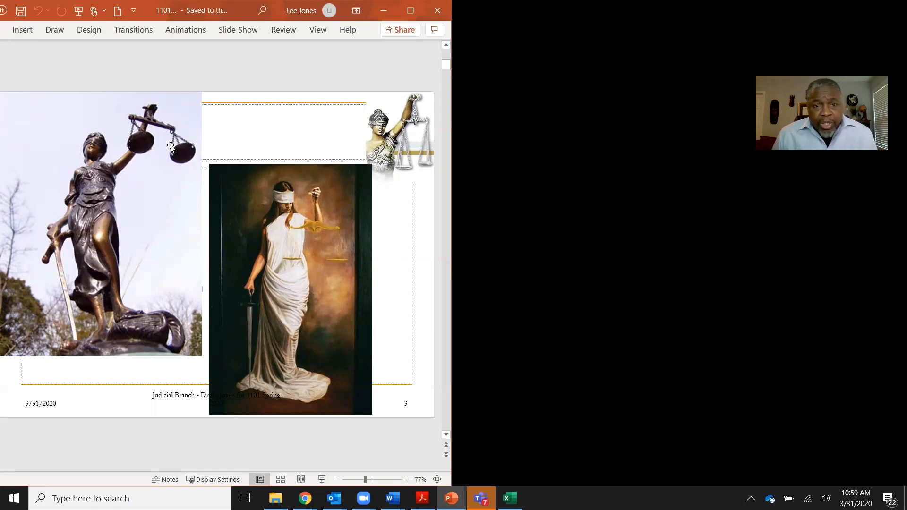
mouse_move(130, 156)
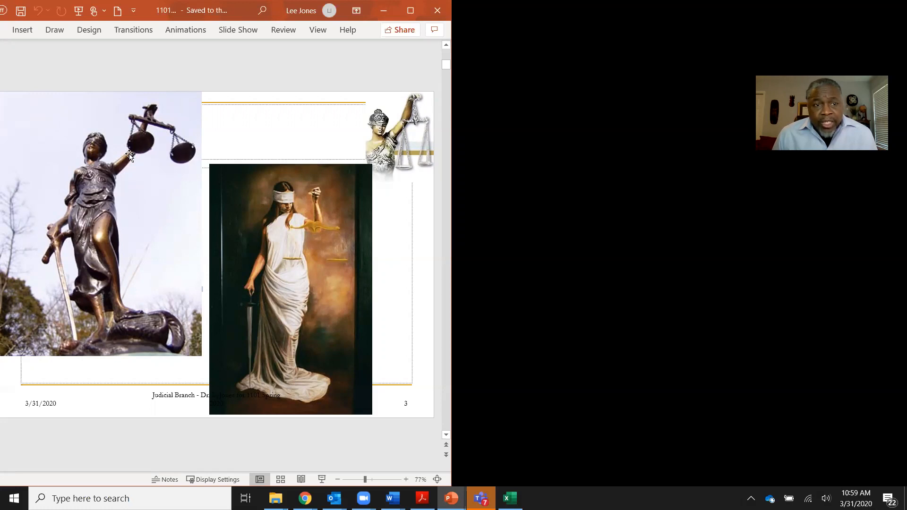
mouse_move(183, 129)
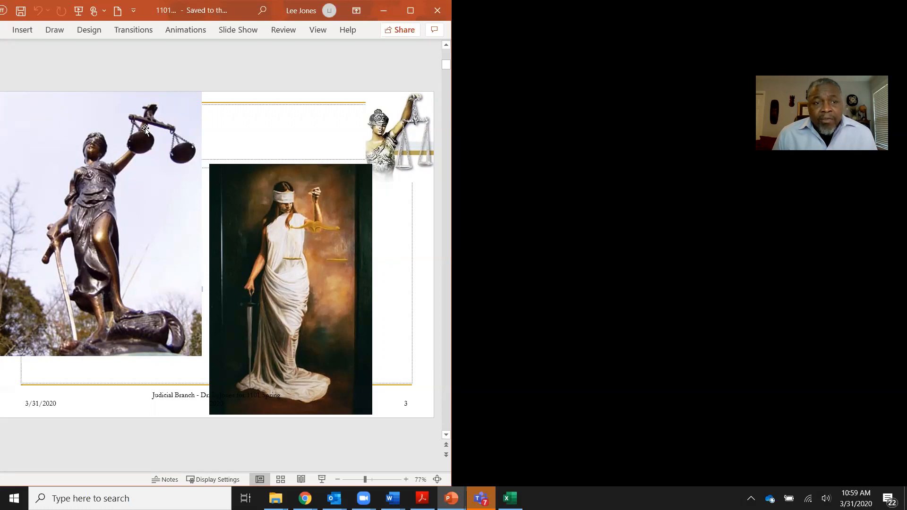
mouse_move(170, 136)
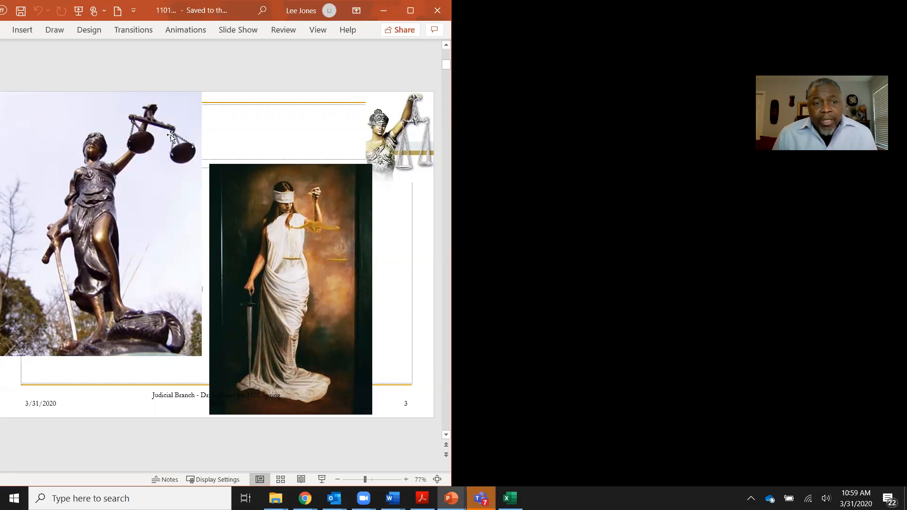
mouse_move(147, 127)
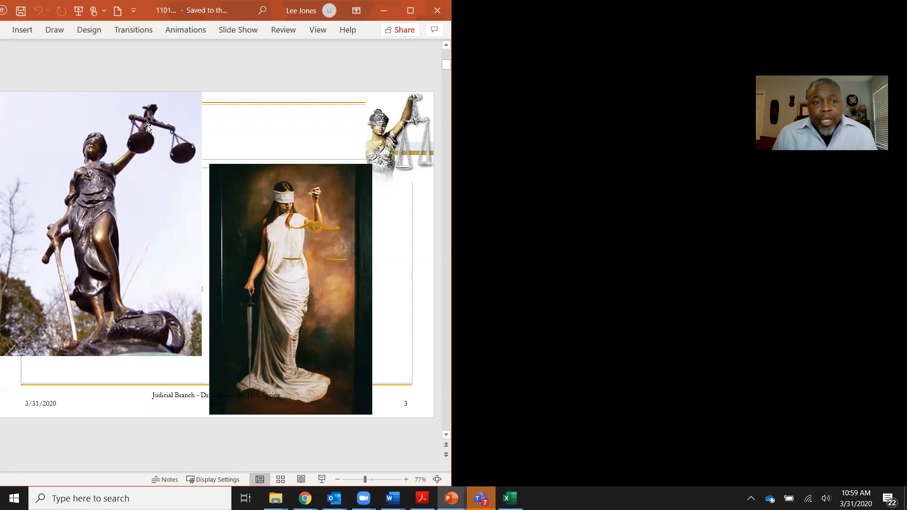
mouse_move(60, 234)
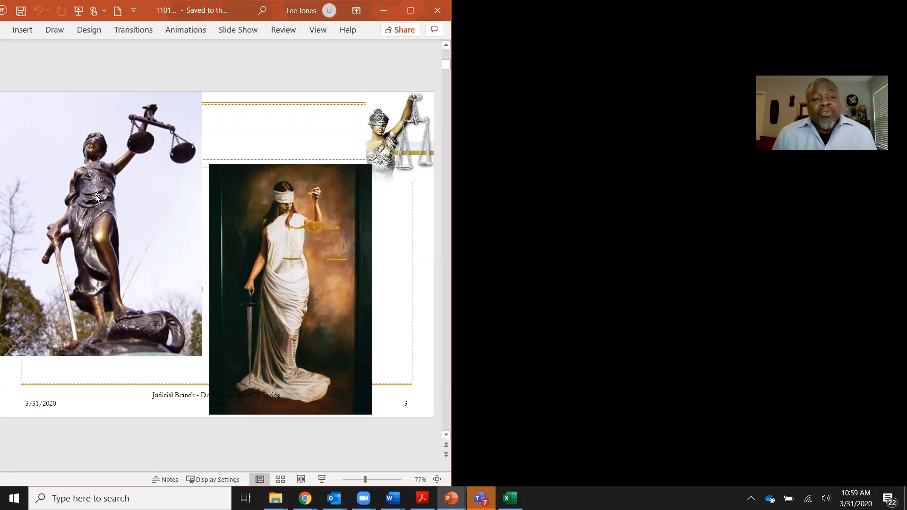
mouse_move(126, 170)
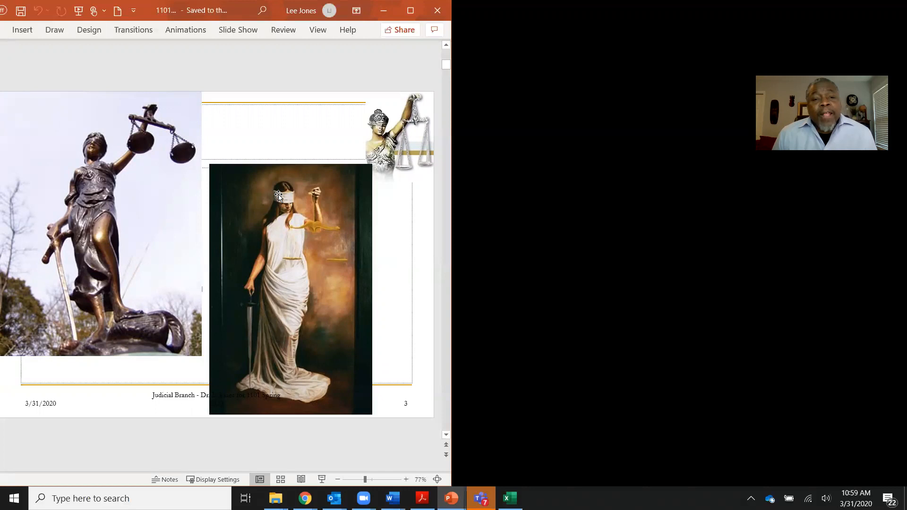
mouse_move(260, 190)
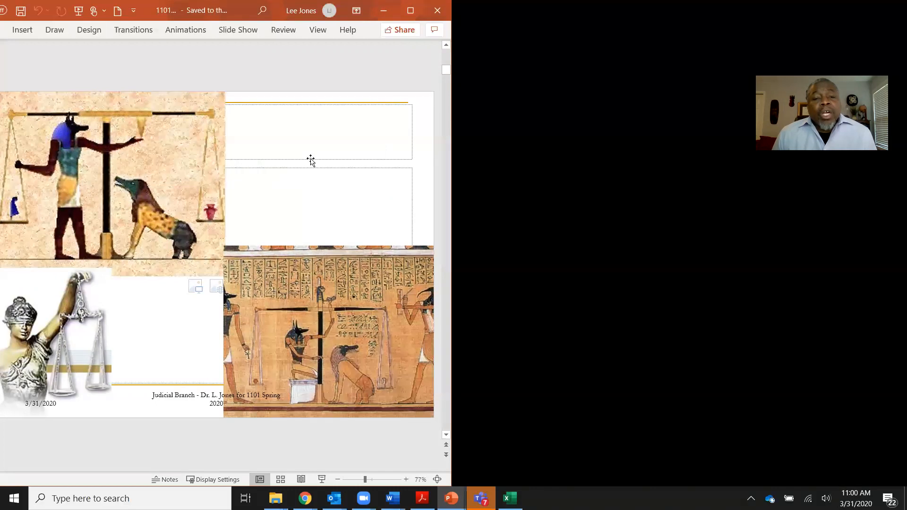
mouse_move(313, 272)
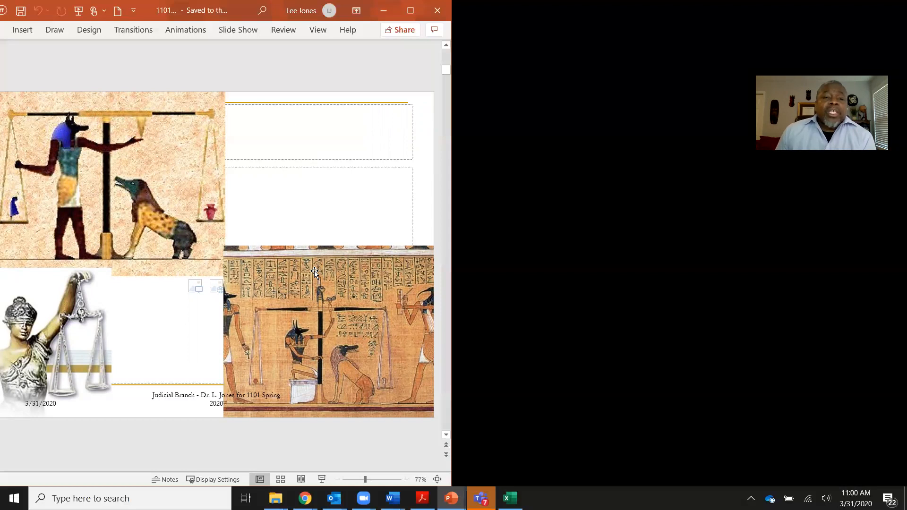
Select the Egyptian papyrus scales scene on the collage slide
left_click(327, 330)
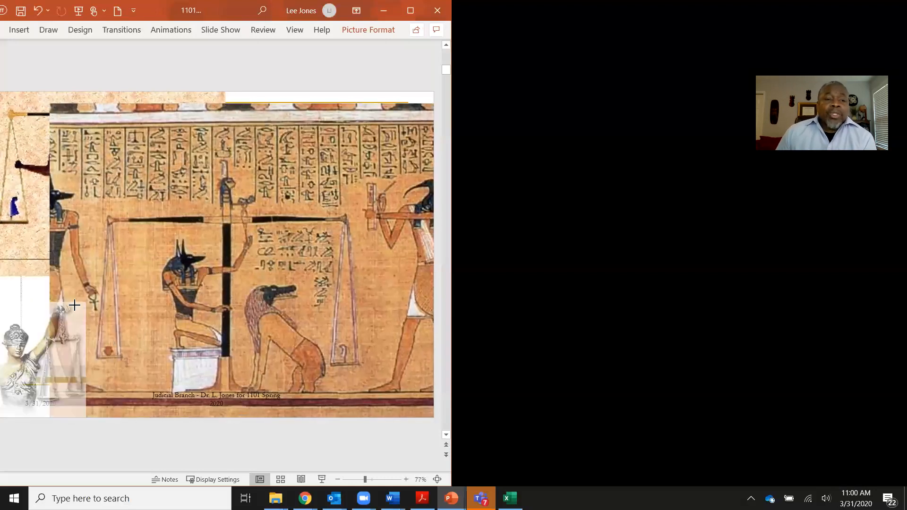
left_click(38, 367)
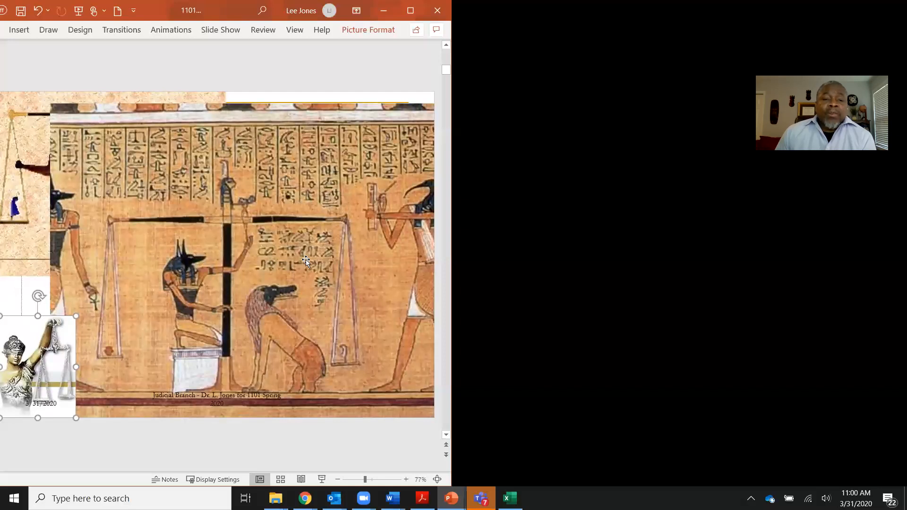
mouse_move(355, 350)
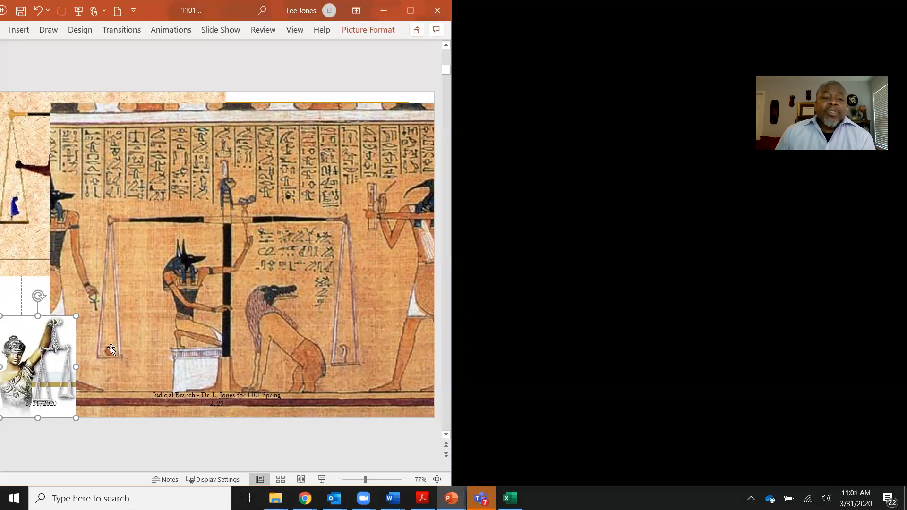
mouse_move(345, 351)
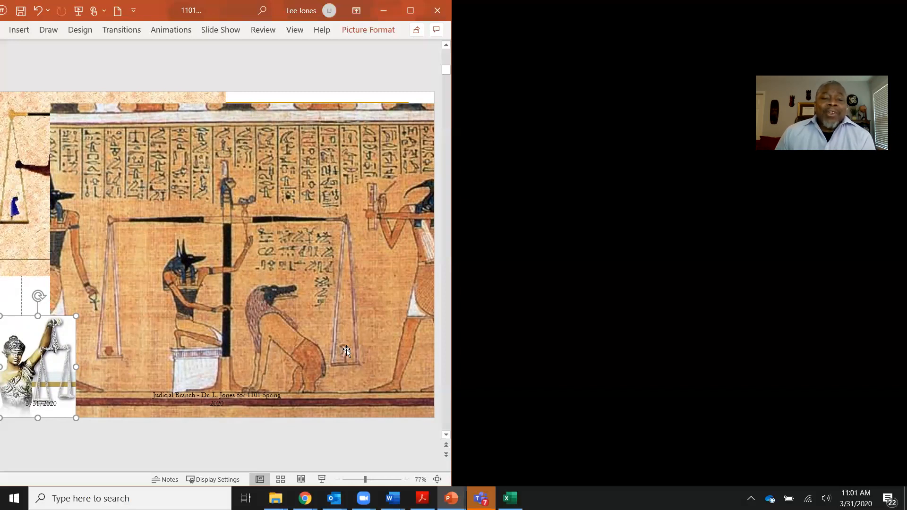
mouse_move(344, 355)
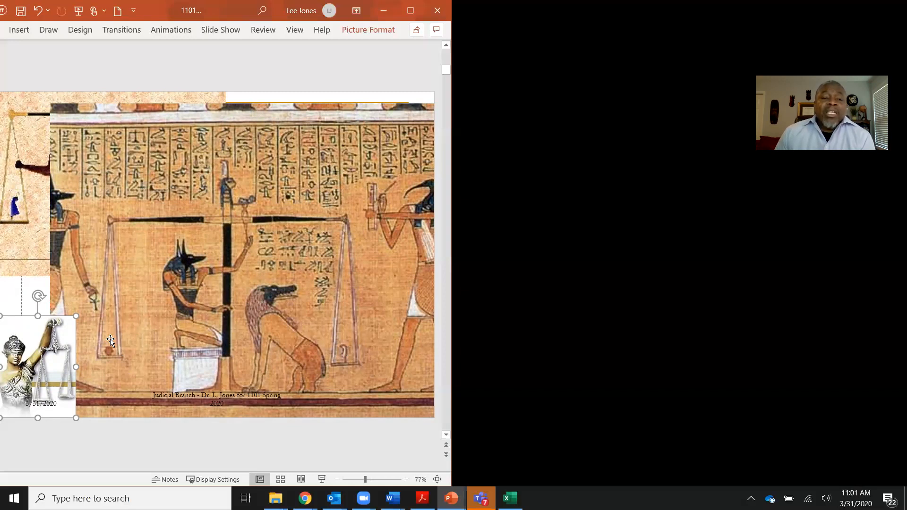
mouse_move(338, 357)
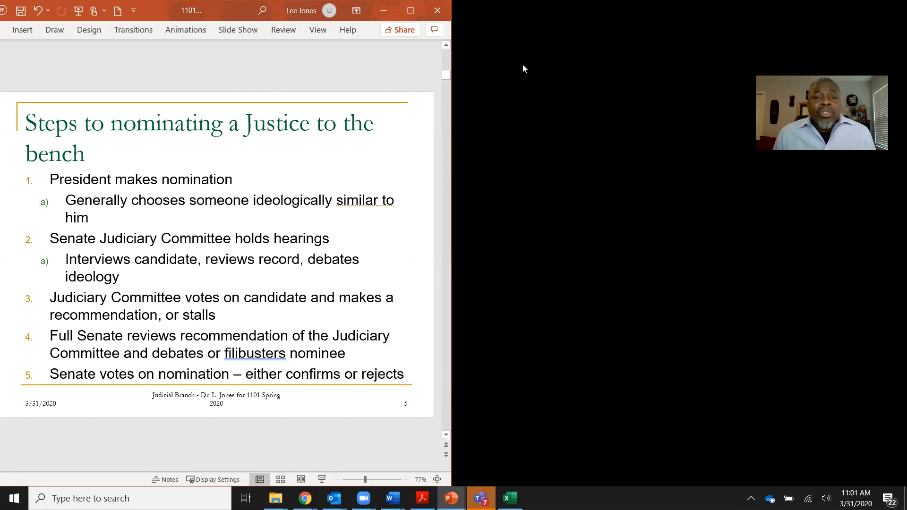
mouse_move(394, 139)
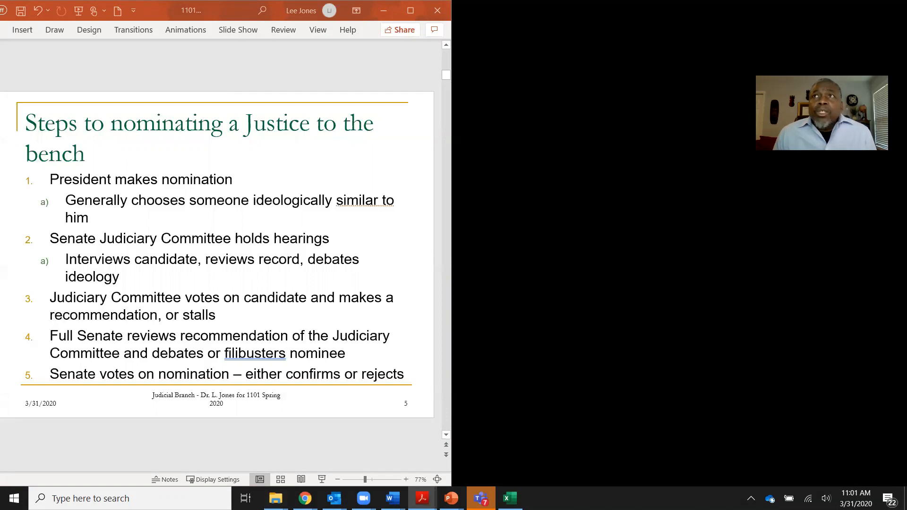
mouse_move(508, 97)
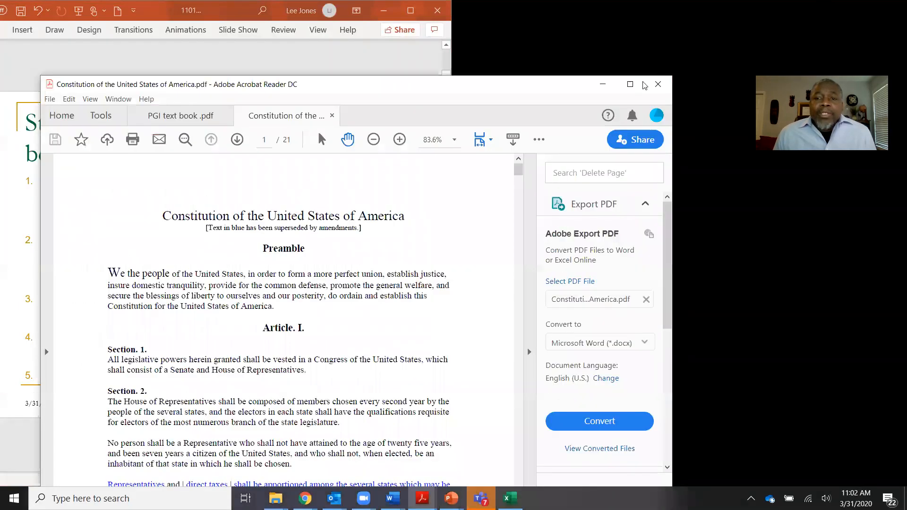
Maximize the Constitution PDF and scroll down toward Article II, Section 2
left_click(629, 84)
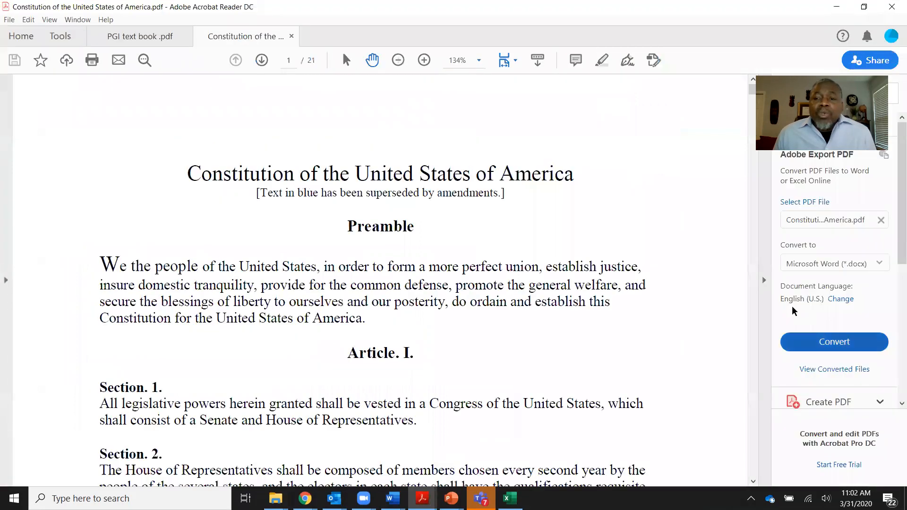
left_click(423, 60)
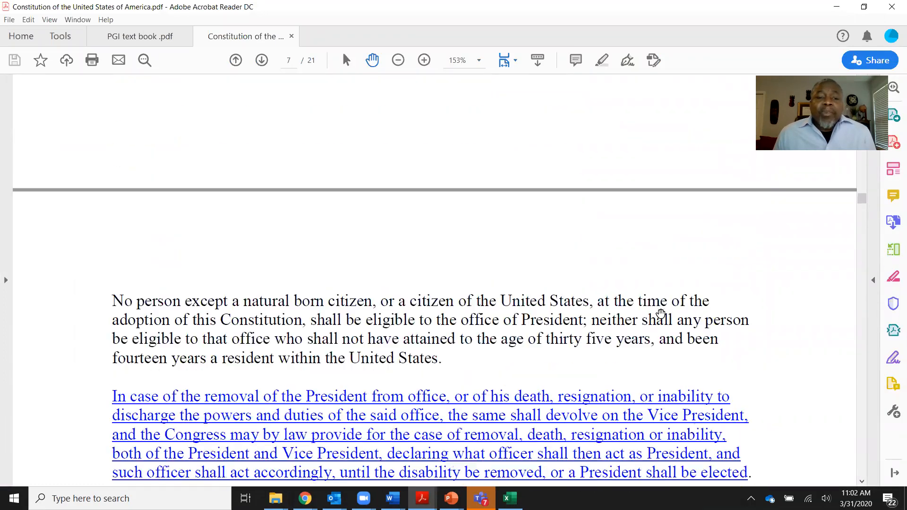
scroll("down", 3)
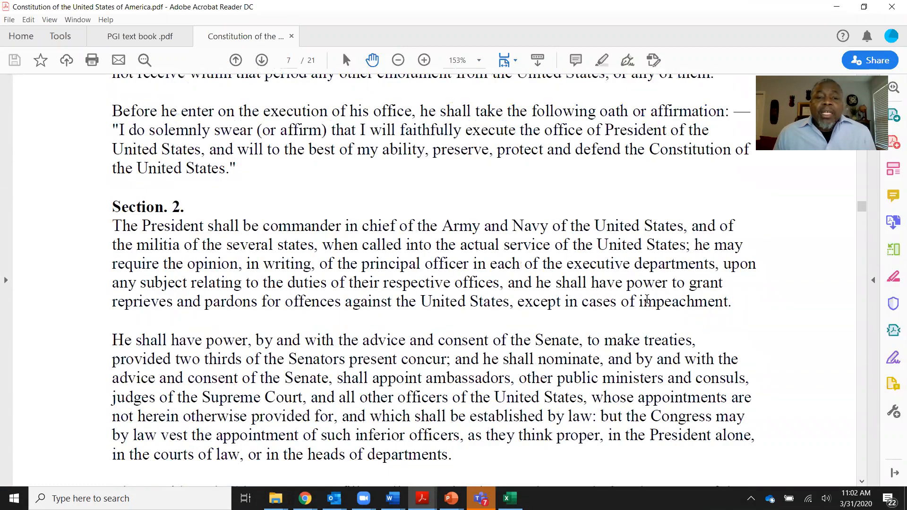
mouse_move(724, 283)
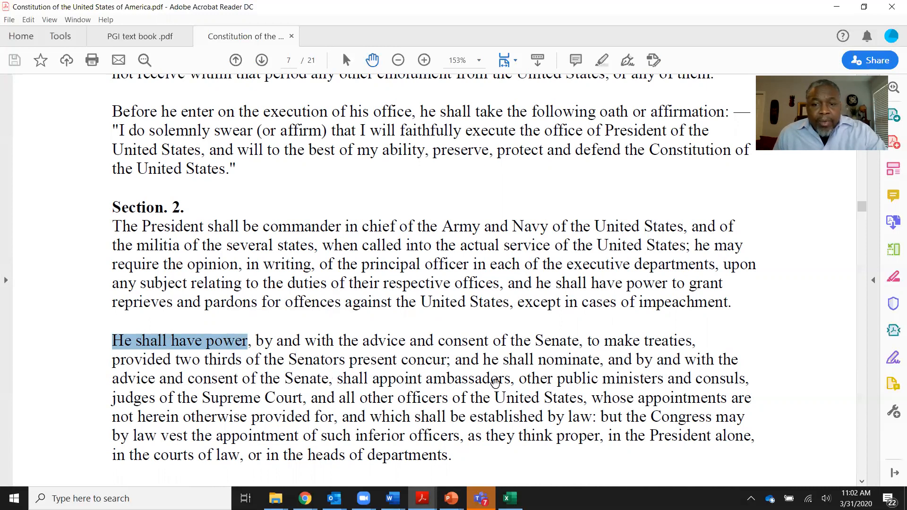
mouse_move(240, 392)
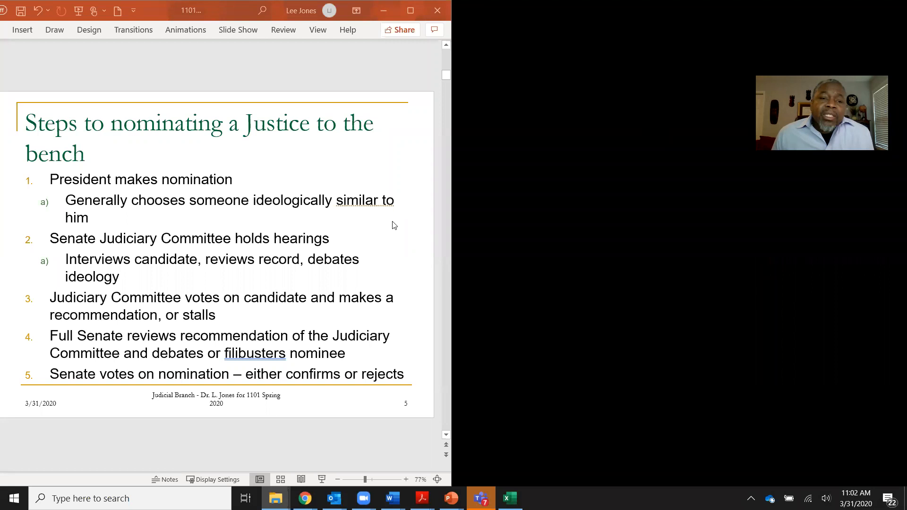
mouse_move(109, 209)
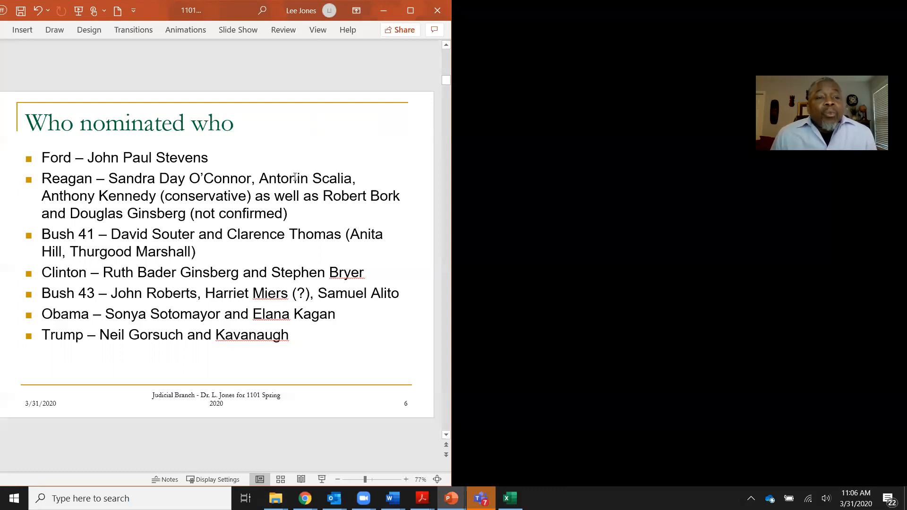
mouse_move(224, 190)
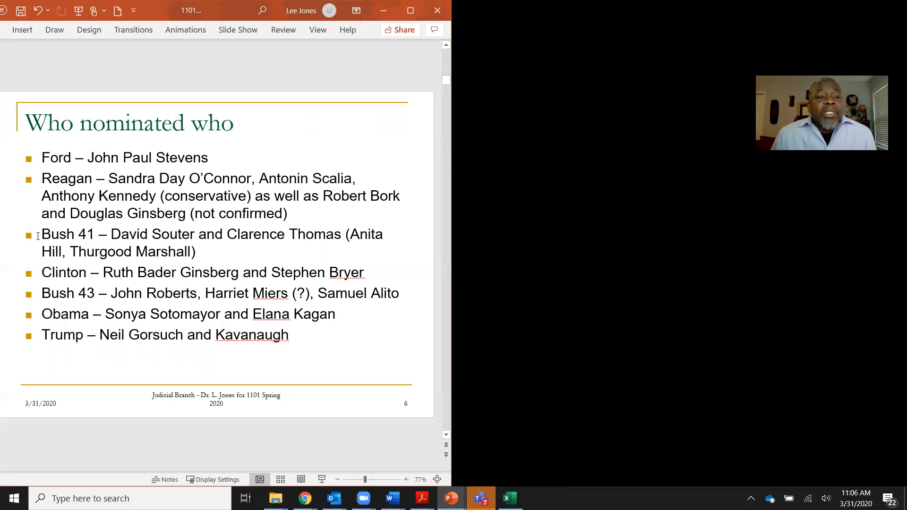
double_click(67, 233)
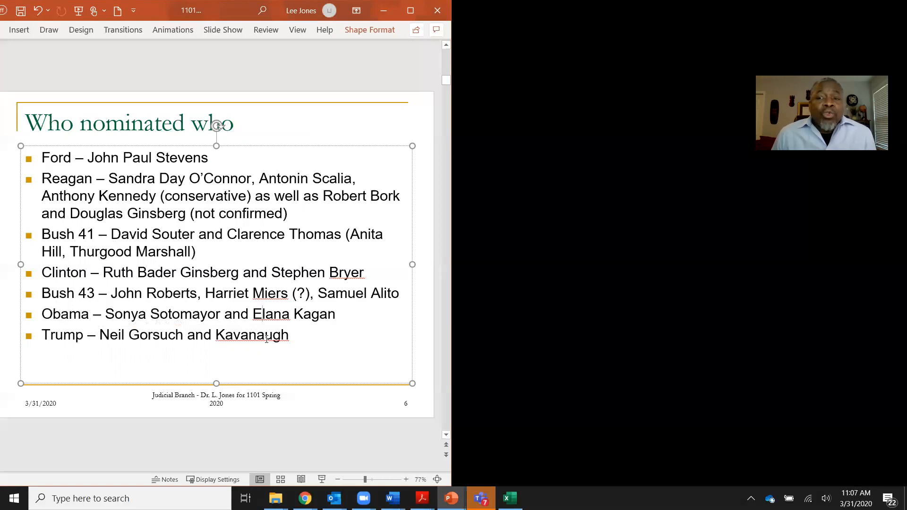
left_click(259, 314)
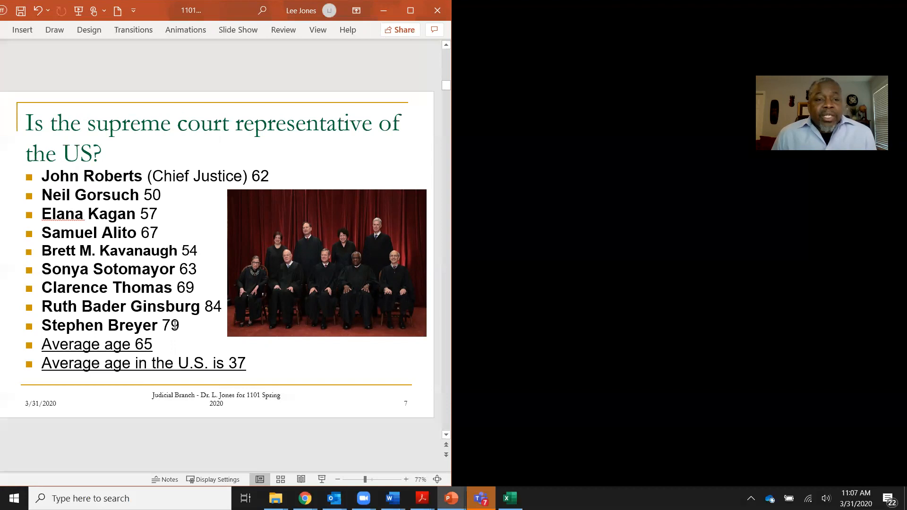
mouse_move(245, 219)
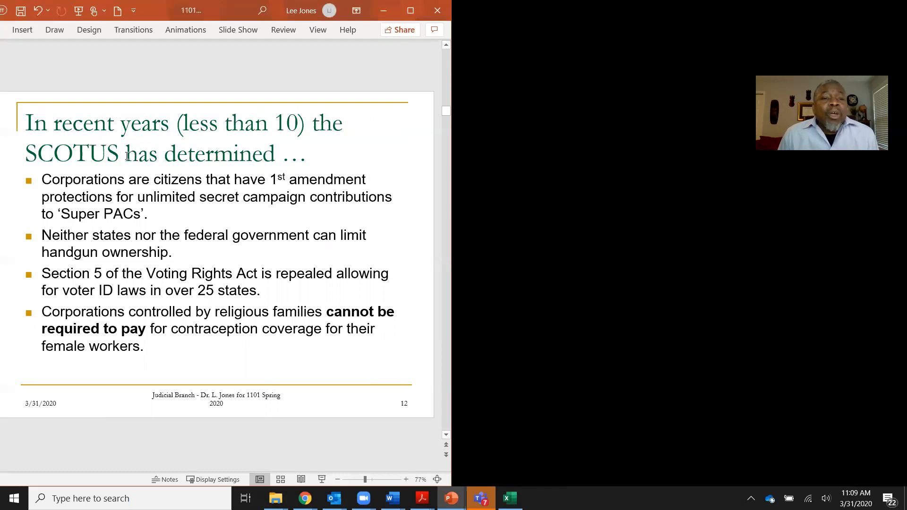
left_click(160, 196)
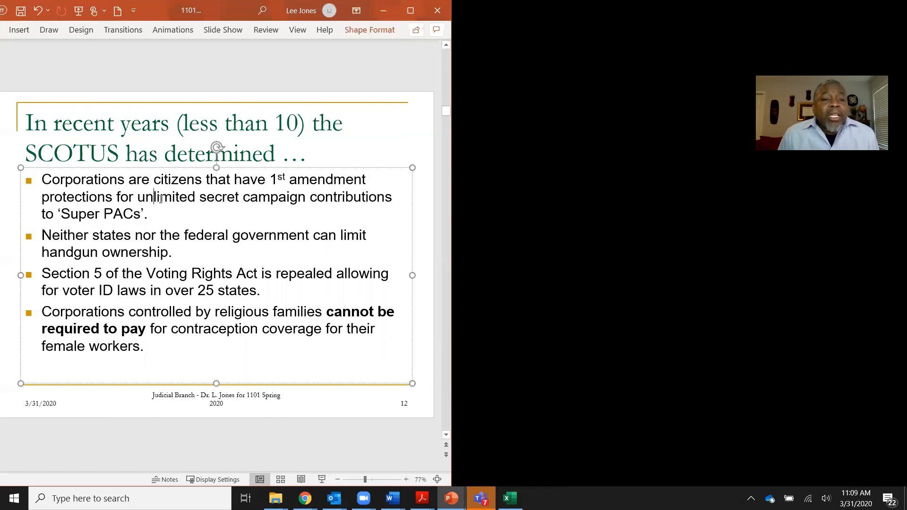
left_click_drag(138, 196, 392, 197)
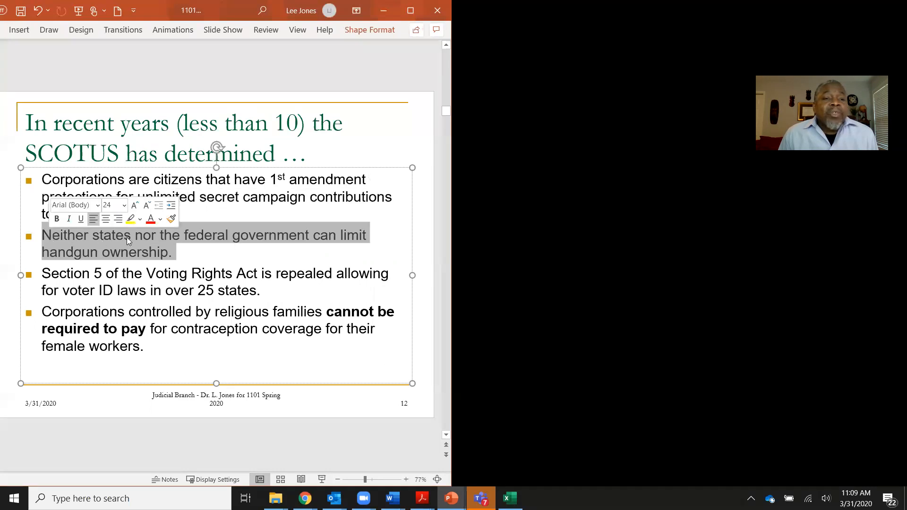
left_click(134, 234)
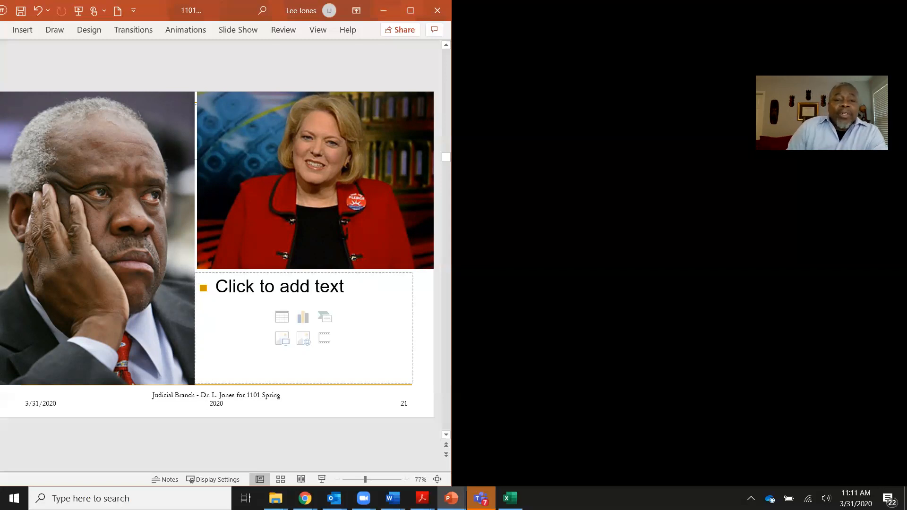
mouse_move(373, 226)
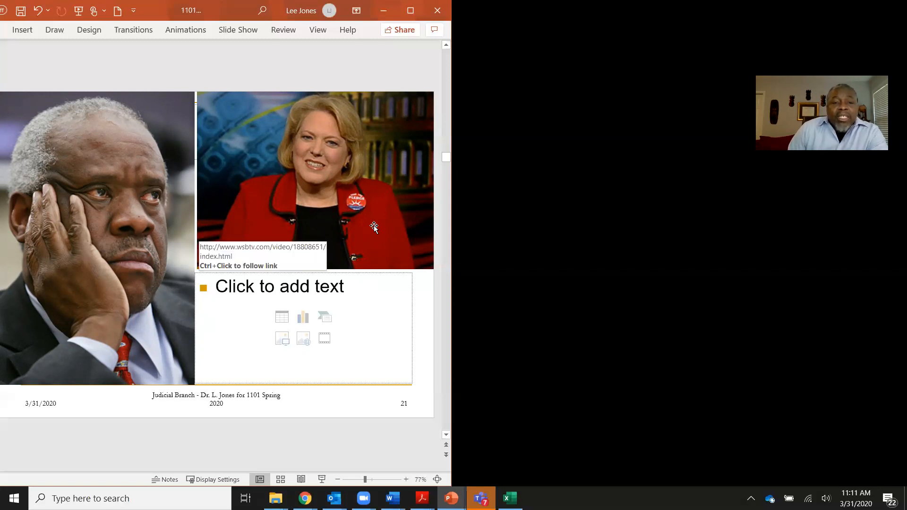
mouse_move(365, 176)
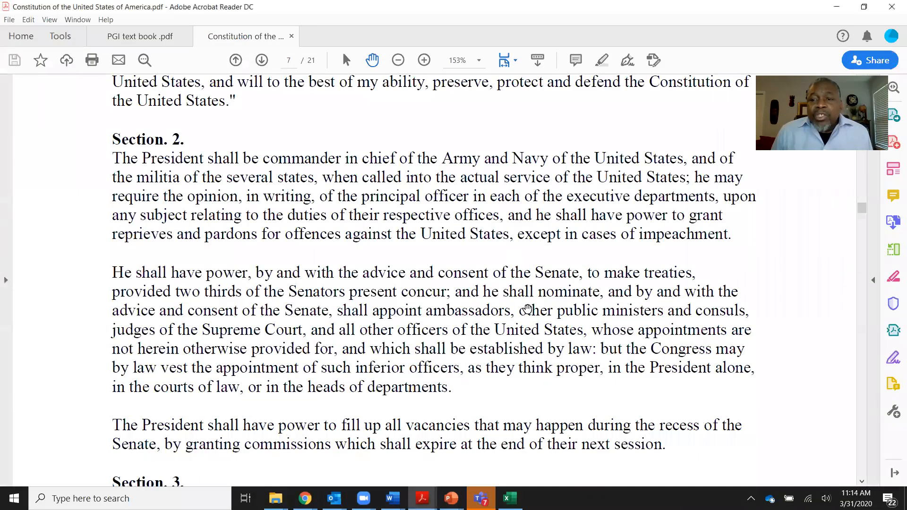
Scroll the Constitution to page 8, showing Article III, Section 1
scroll("down", 3)
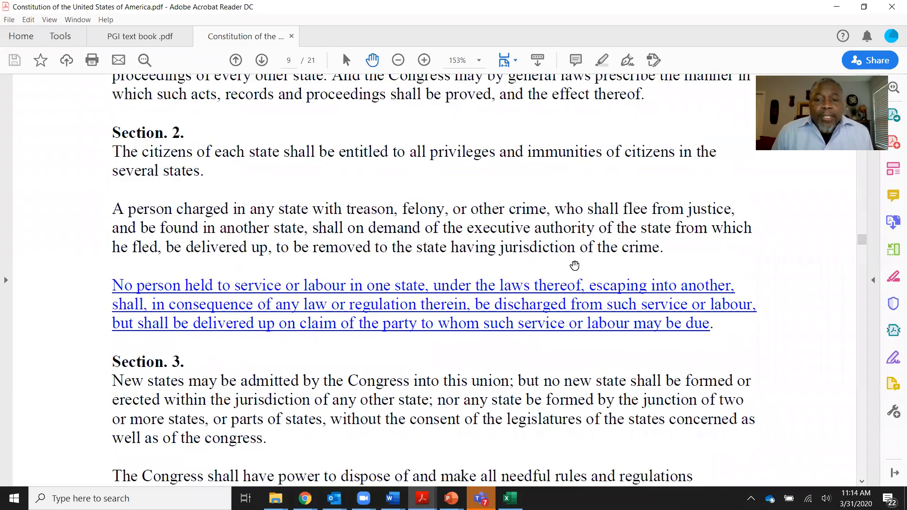
left_click(235, 60)
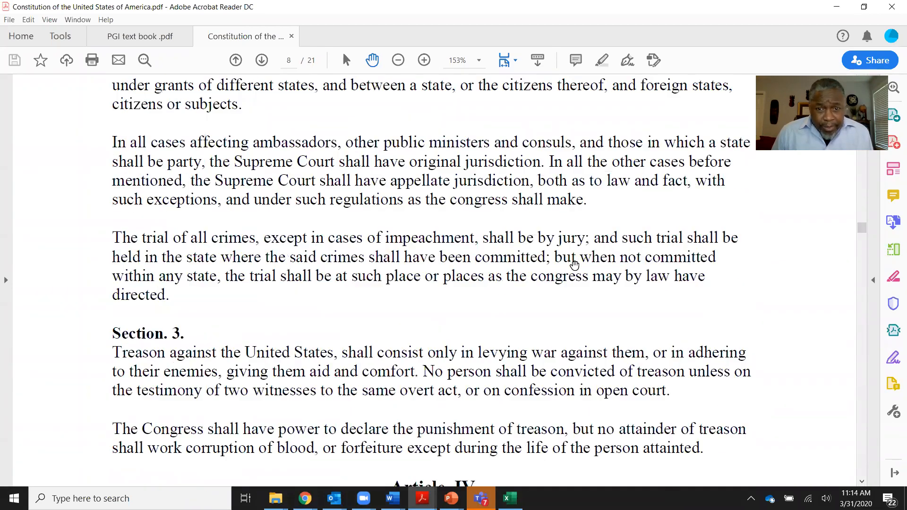
scroll("up", 3)
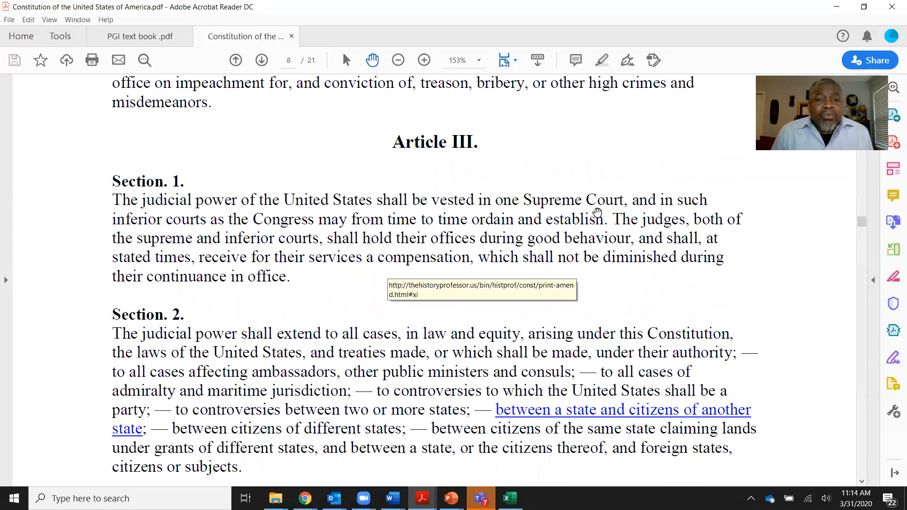
scroll("down", 3)
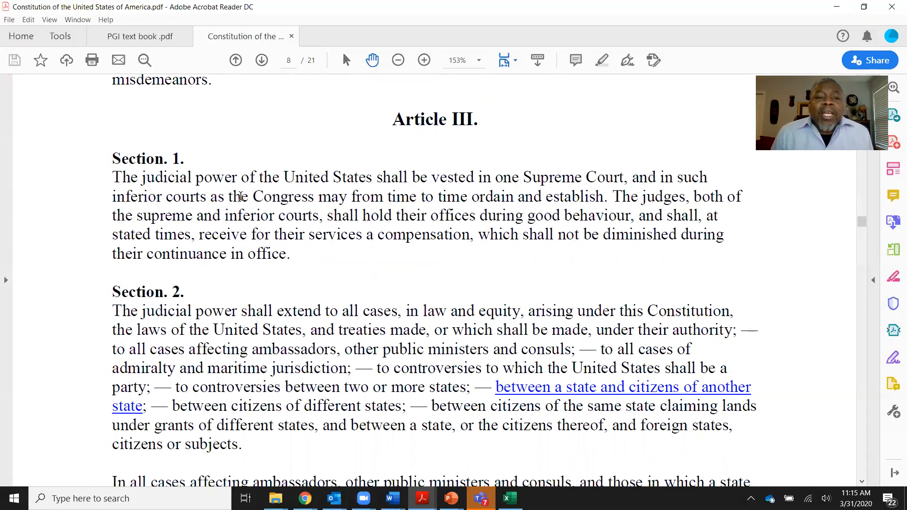
Highlight the phrase "the Congress may" in Article III, then deselect it
left_click_drag(226, 196, 346, 196)
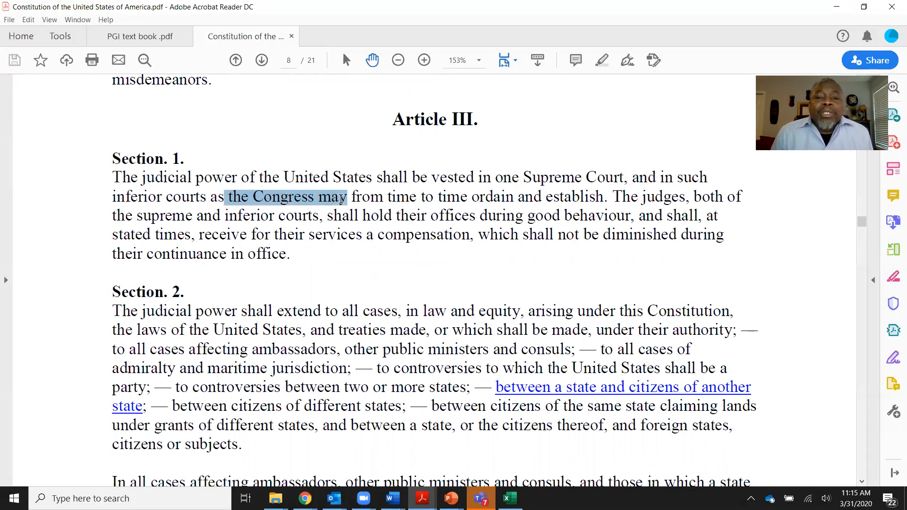
left_click(286, 196)
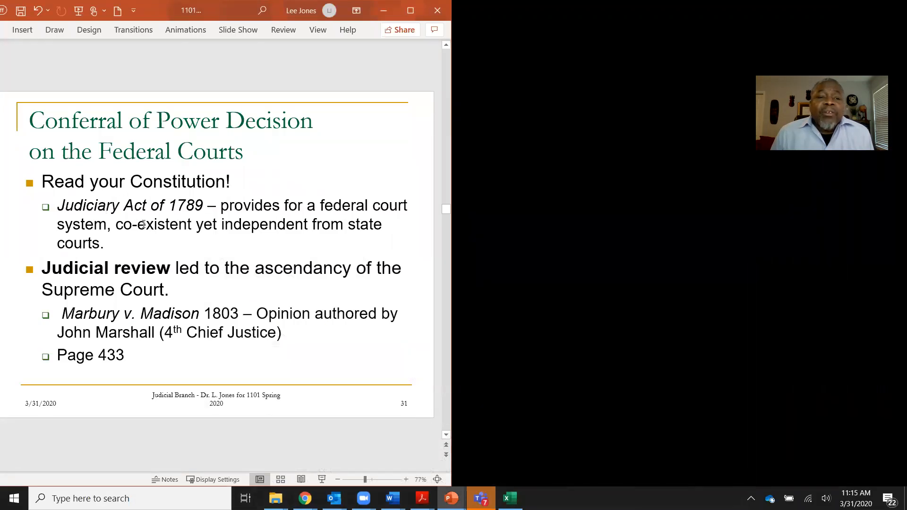
left_click_drag(115, 224, 218, 225)
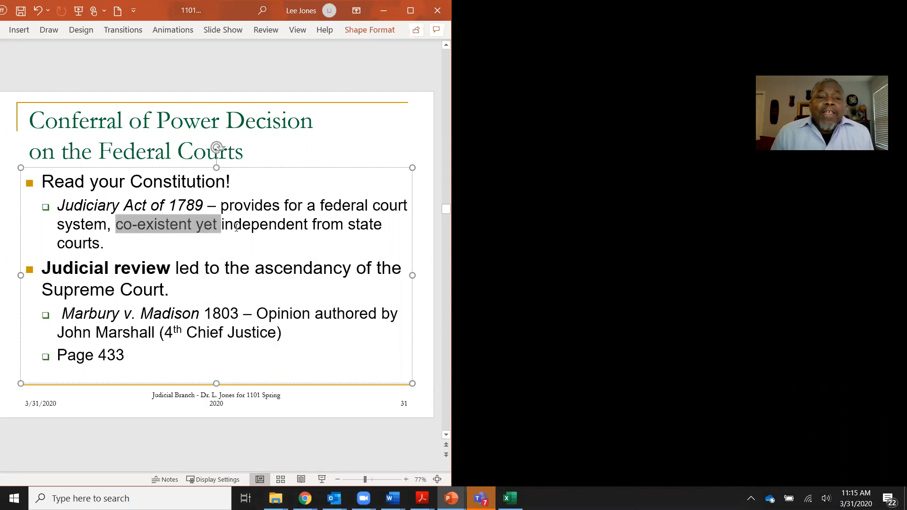
left_click_drag(220, 225, 309, 224)
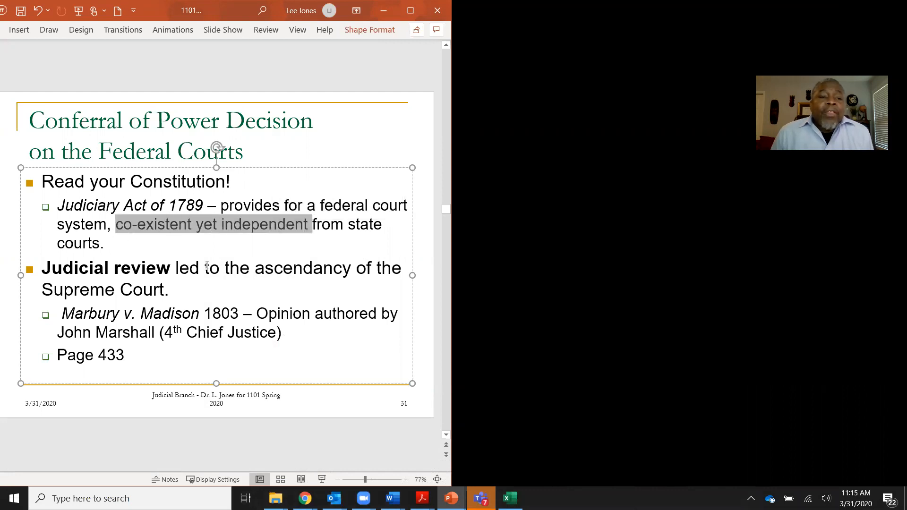
mouse_move(244, 316)
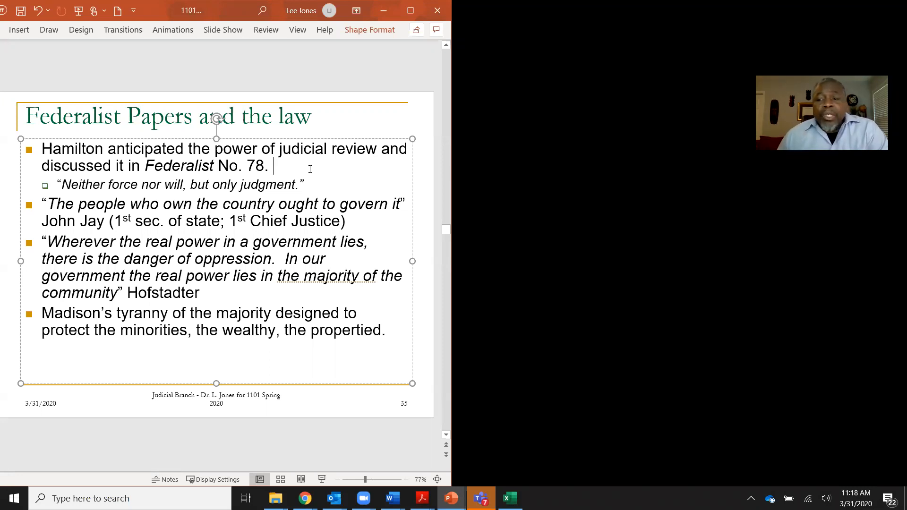
mouse_move(304, 72)
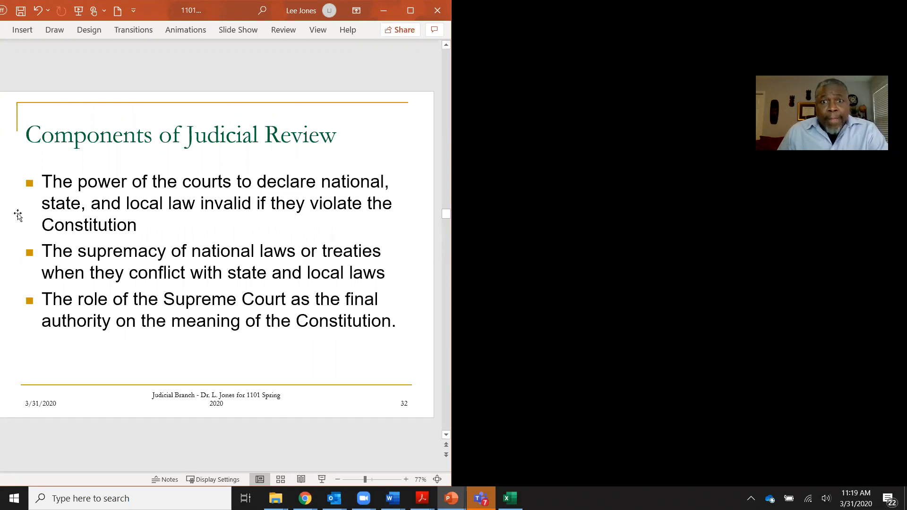
mouse_move(574, 25)
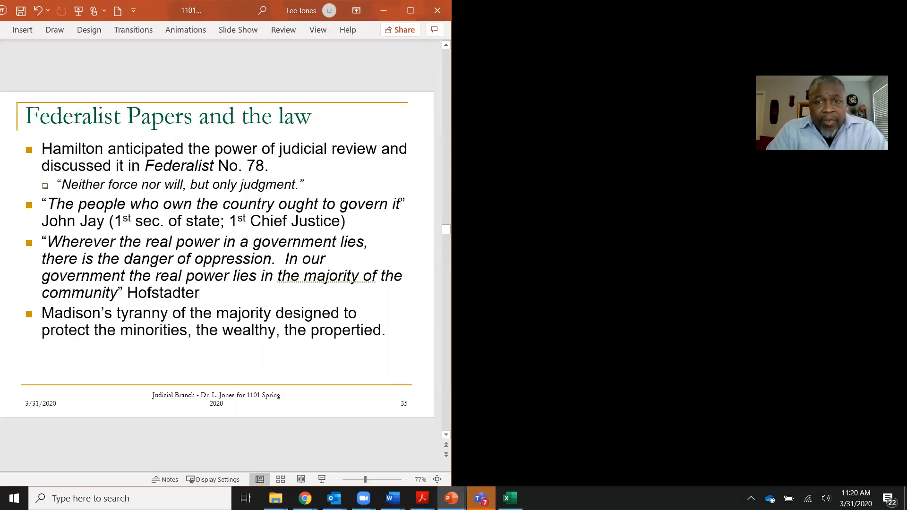
mouse_move(80, 390)
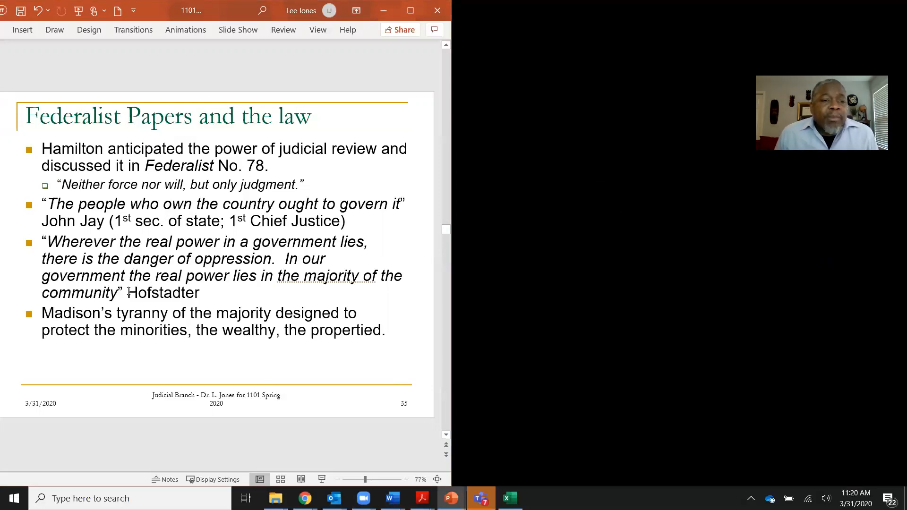
Double-click the name Hofstadter on the slide to highlight it
double_click(162, 293)
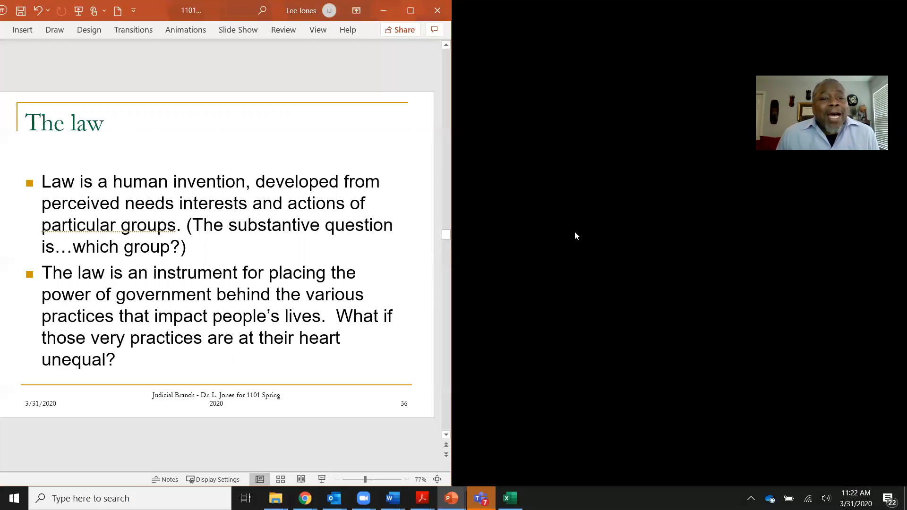
mouse_move(229, 292)
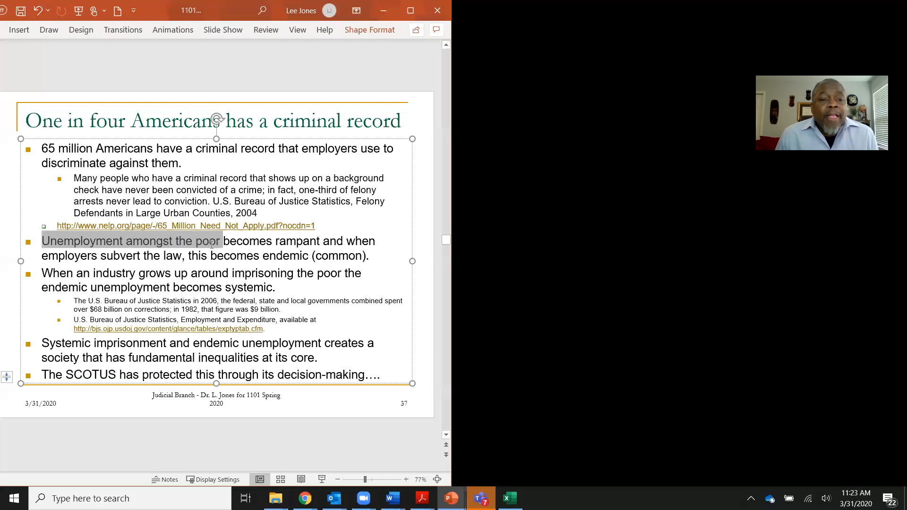
Highlight the phrase "unemployment among the poor" on slide 37
left_click_drag(222, 240, 322, 241)
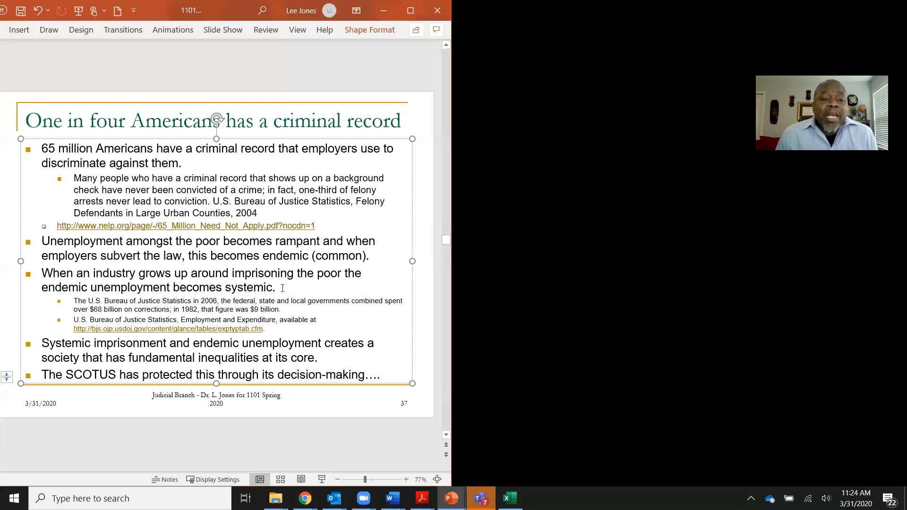
left_click_drag(41, 273, 278, 286)
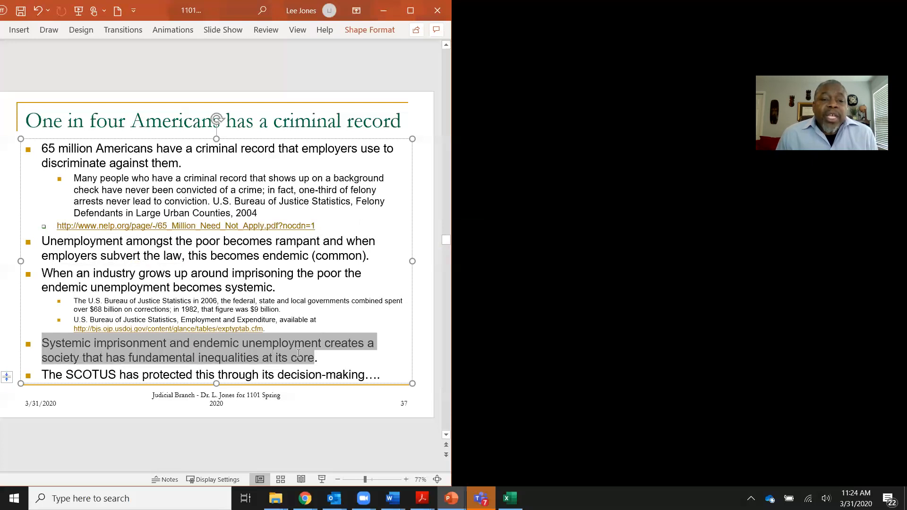
mouse_move(706, 257)
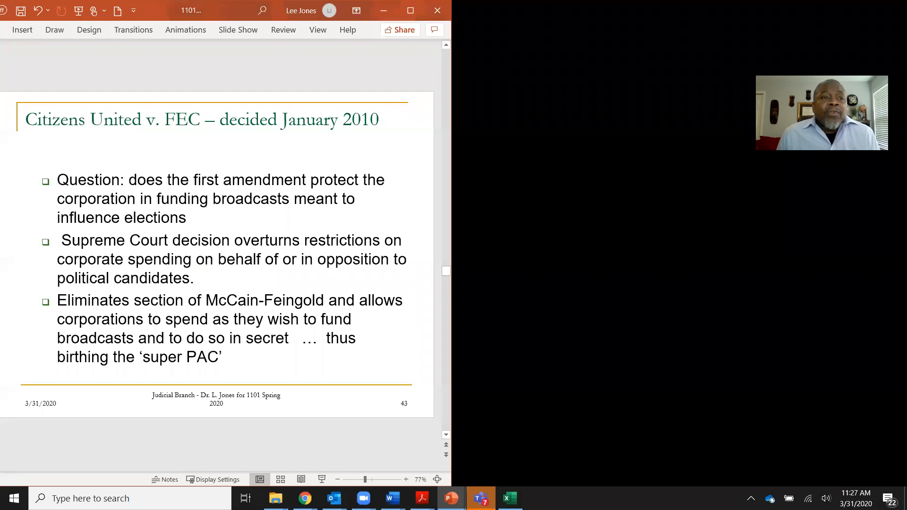
Advance past slides 63 and 64 to slide 65, the federal circuits map
key("right")
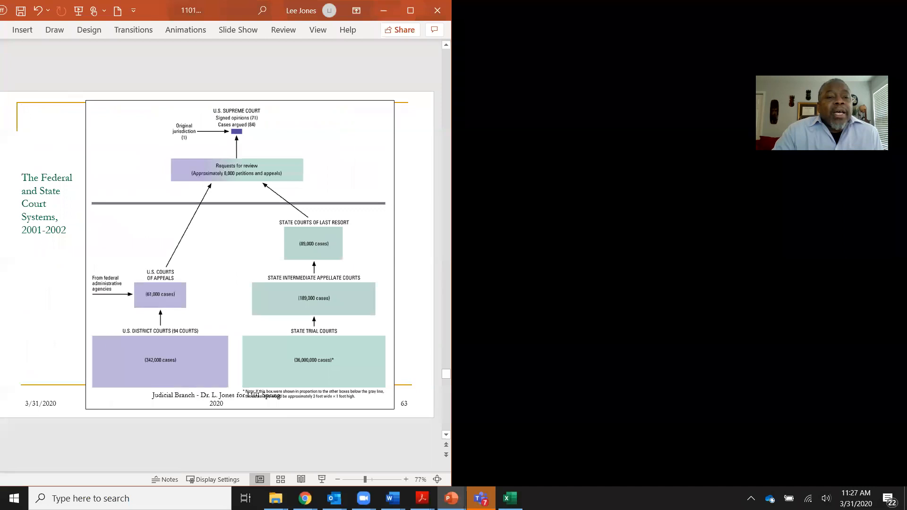
scroll("down", 3)
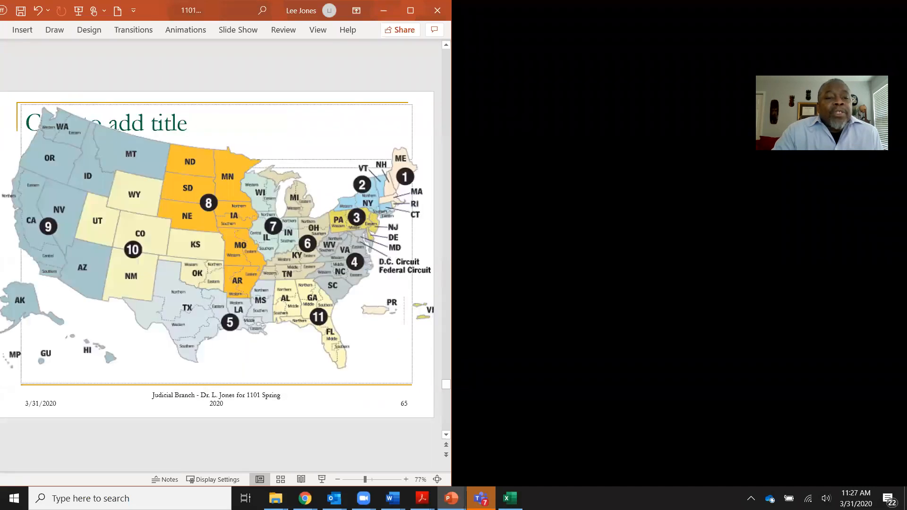